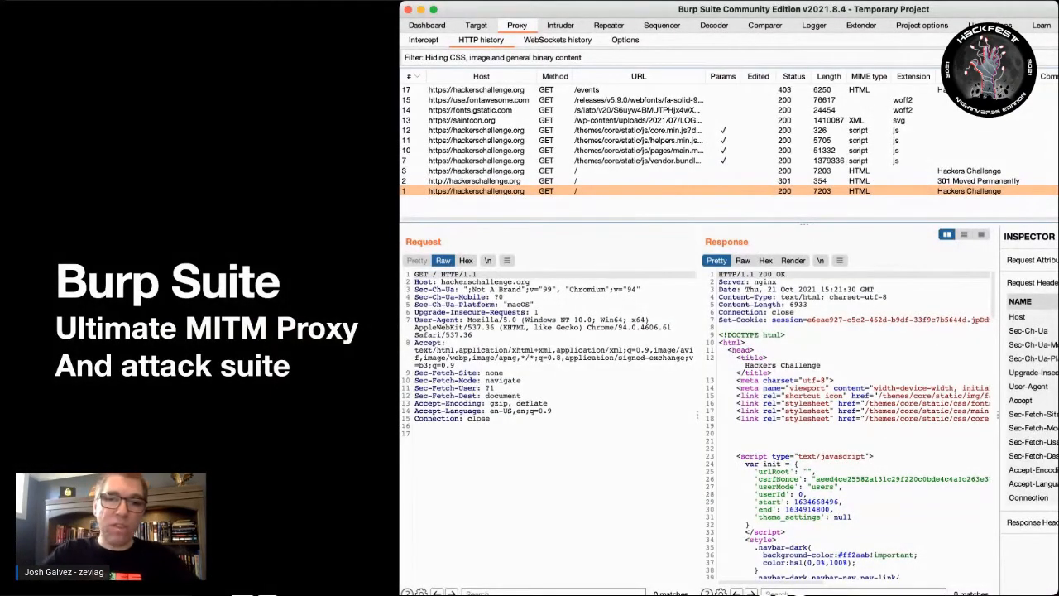
mouse_move(291, 275)
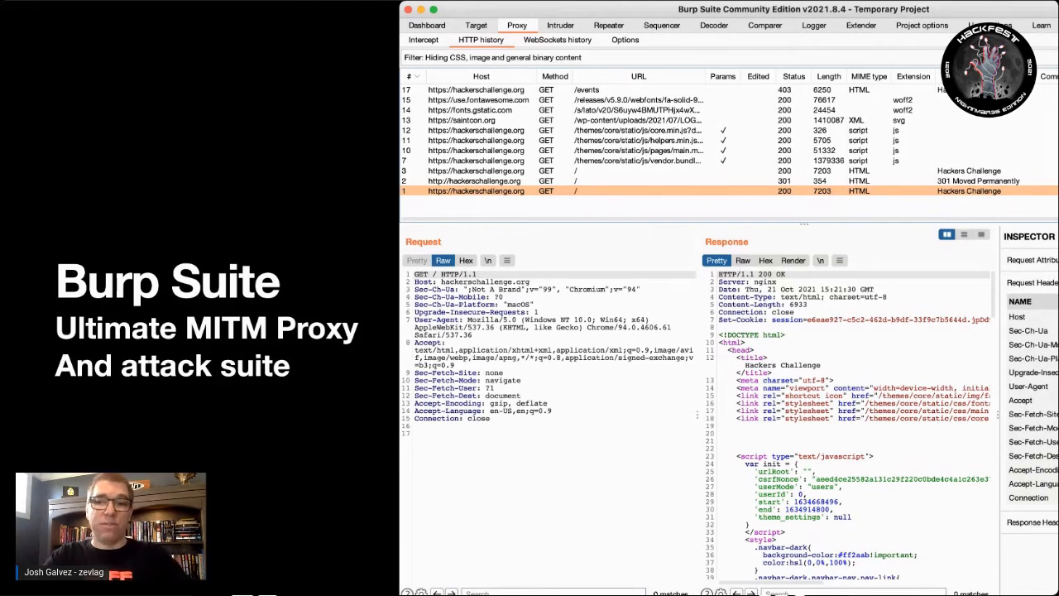
mouse_move(579, 324)
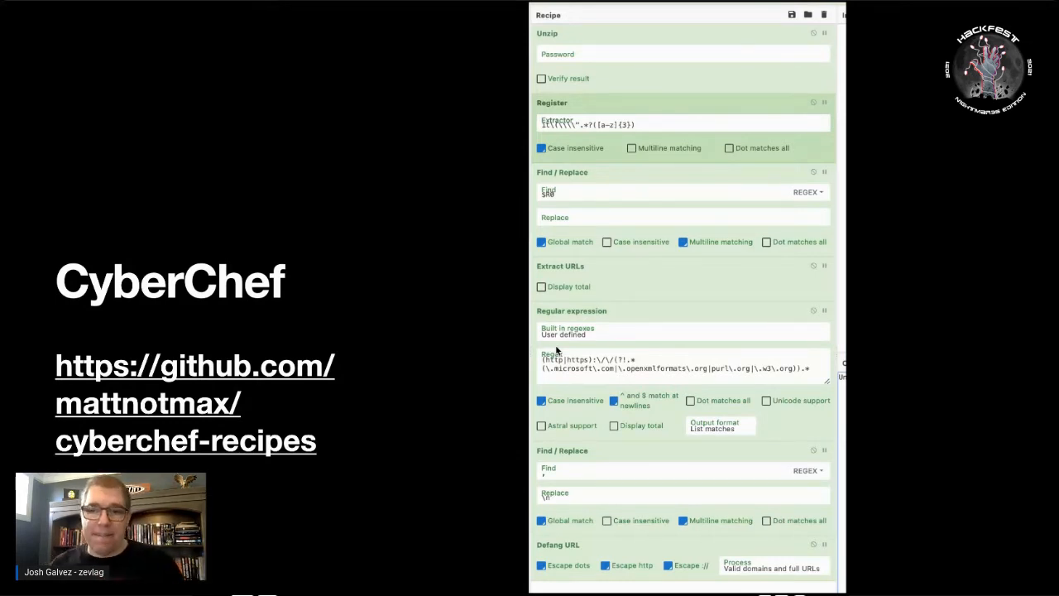
mouse_move(606, 256)
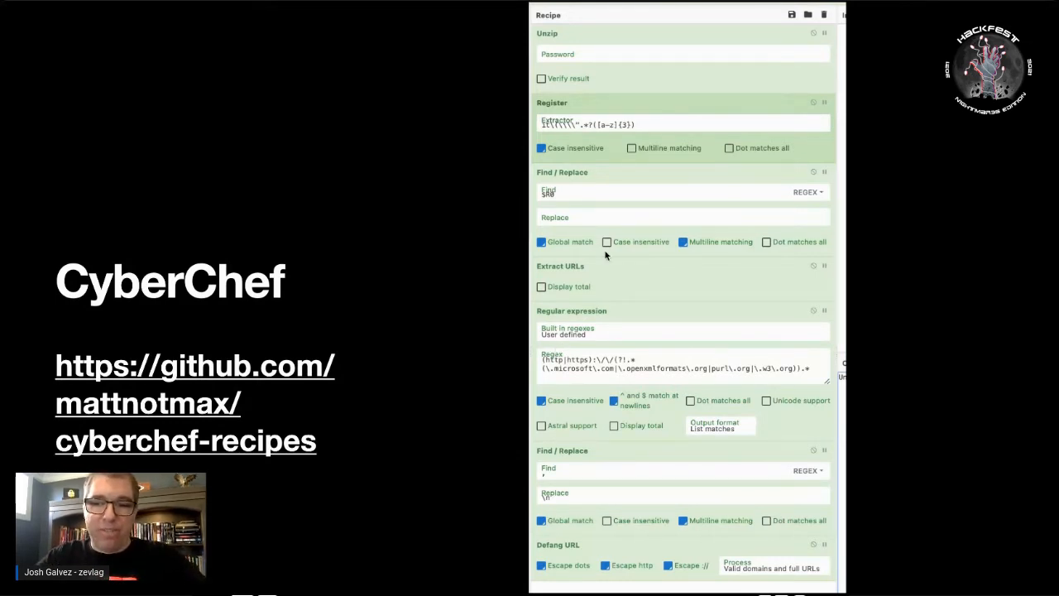
mouse_move(554, 487)
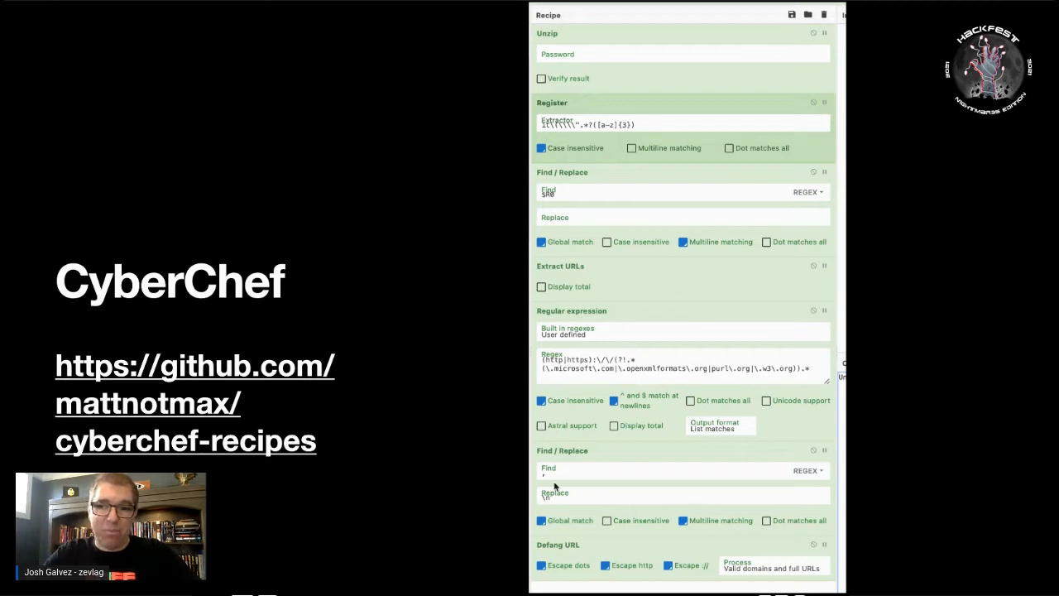
mouse_move(571, 265)
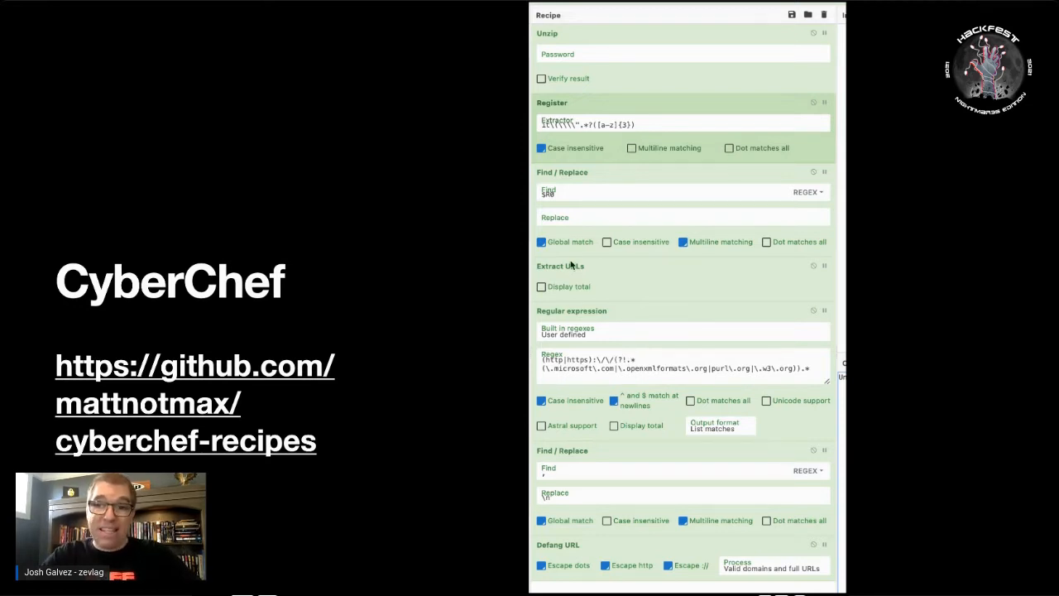
mouse_move(645, 54)
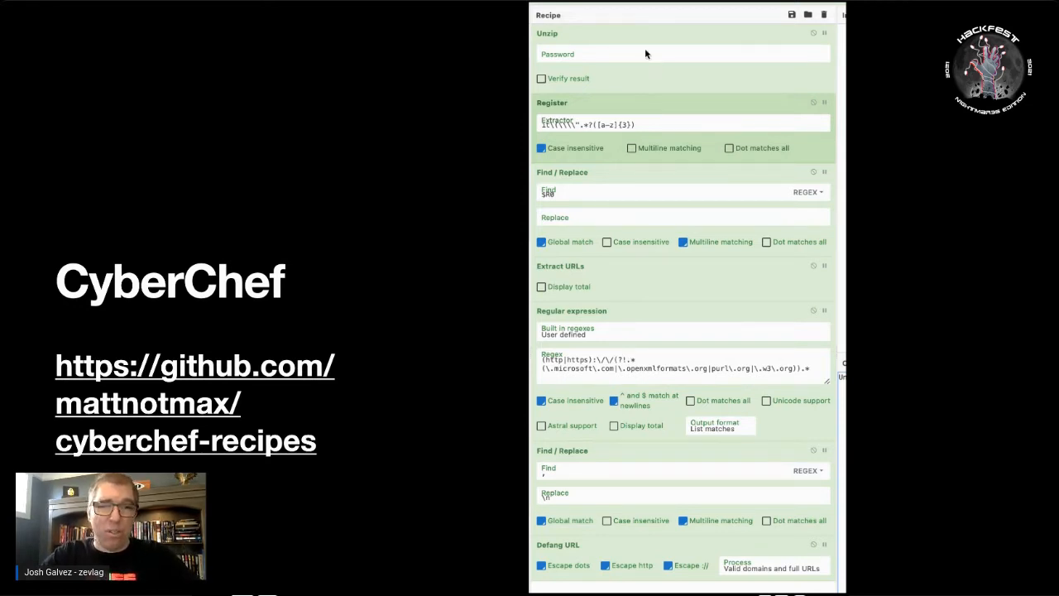
mouse_move(645, 300)
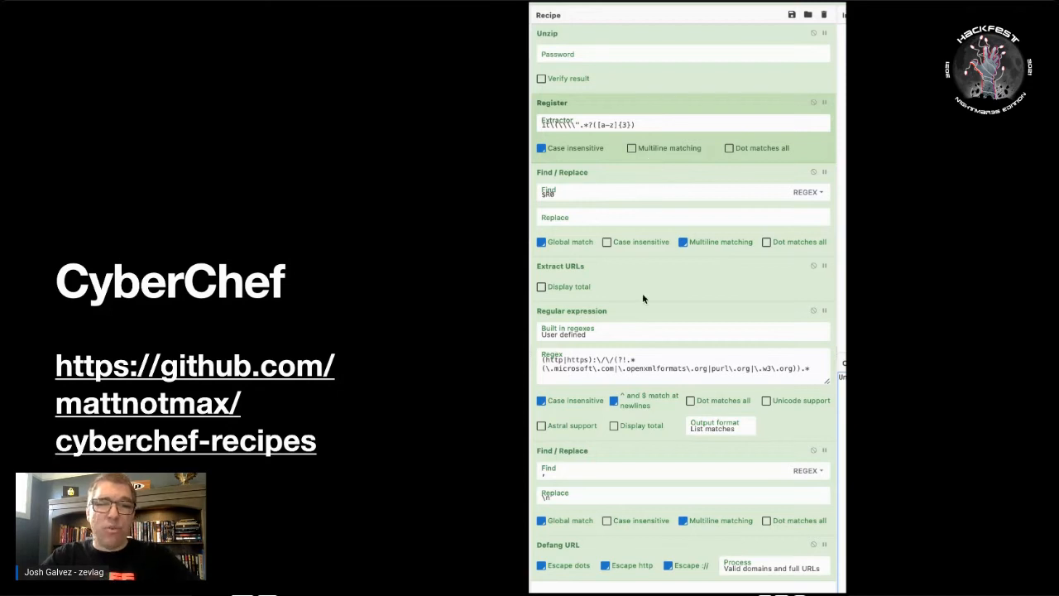
mouse_move(650, 384)
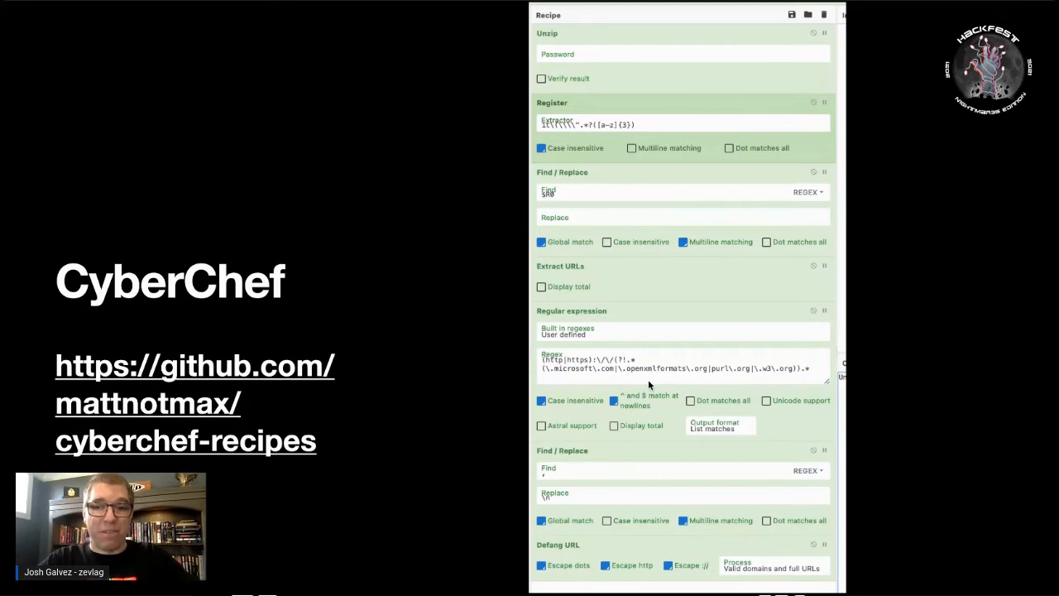
mouse_move(472, 546)
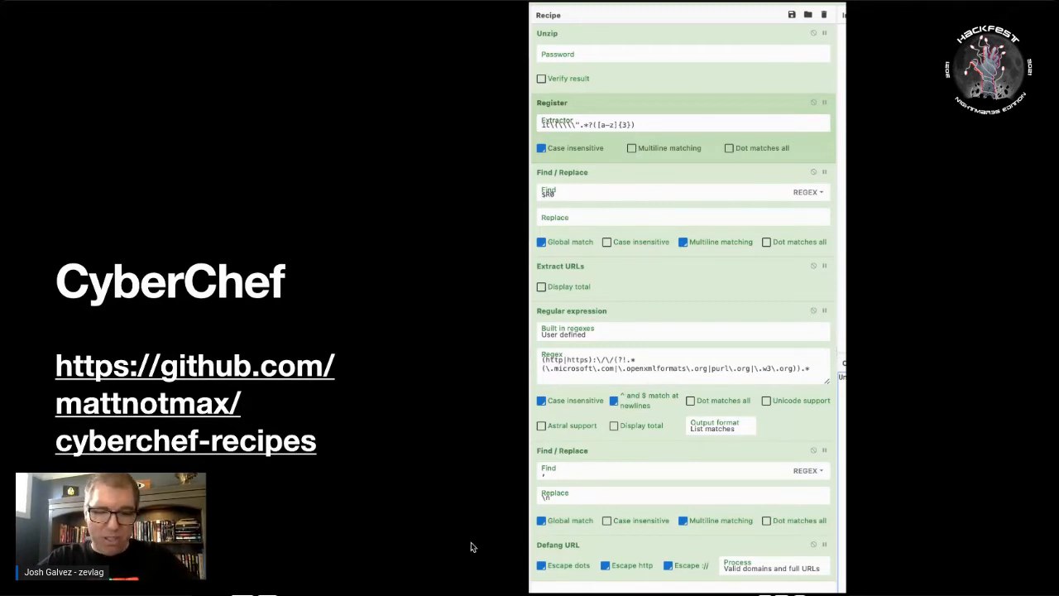